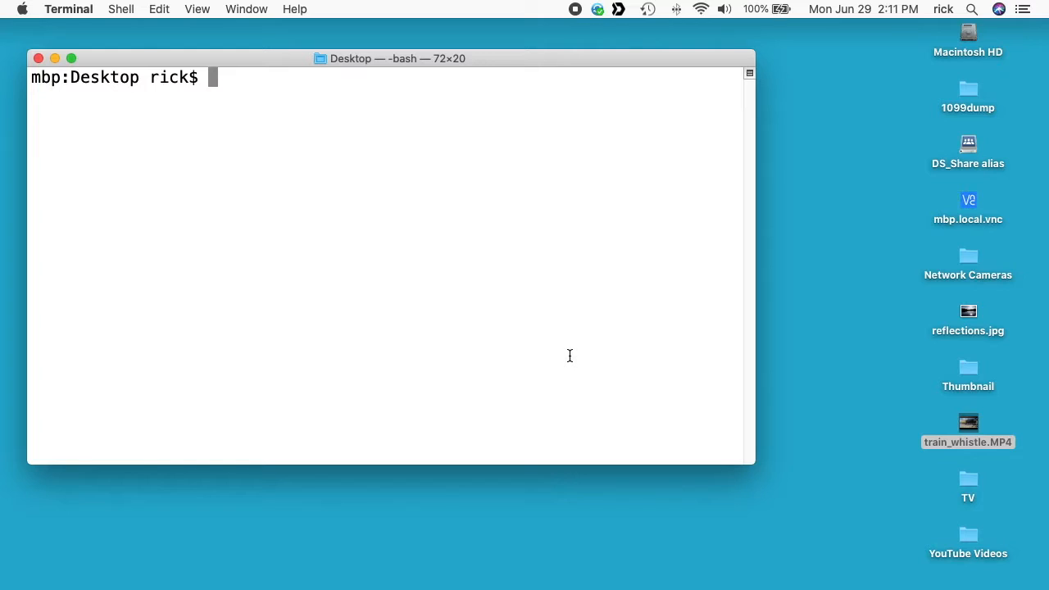
{"action": "mouse_move", "coordinate": [967, 426]}
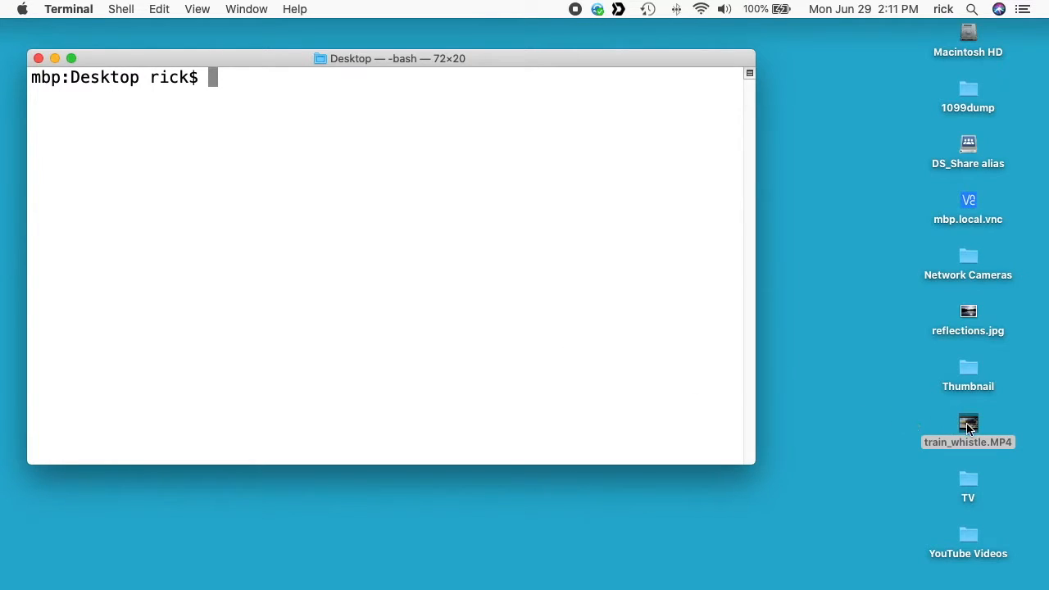
Preview train_whistle.MP4, scrubbing to the passing train and pausing playback.
{"action": "double_click", "coordinate": [968, 425]}
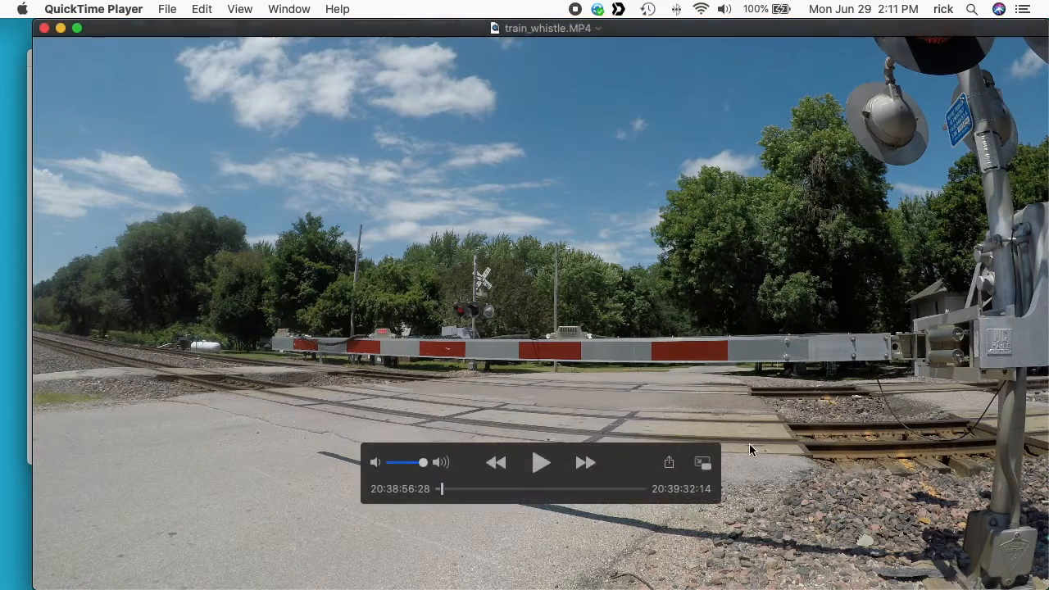
{"action": "left_click_drag", "start_coordinate": [441, 489], "coordinate": [500, 488]}
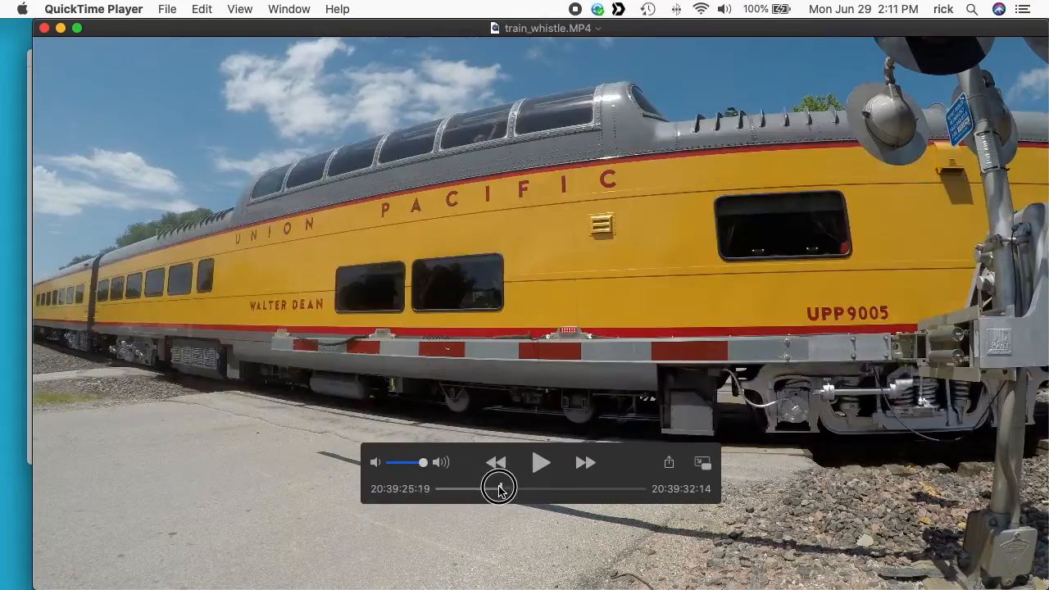
{"action": "left_click_drag", "start_coordinate": [500, 488], "coordinate": [486, 489]}
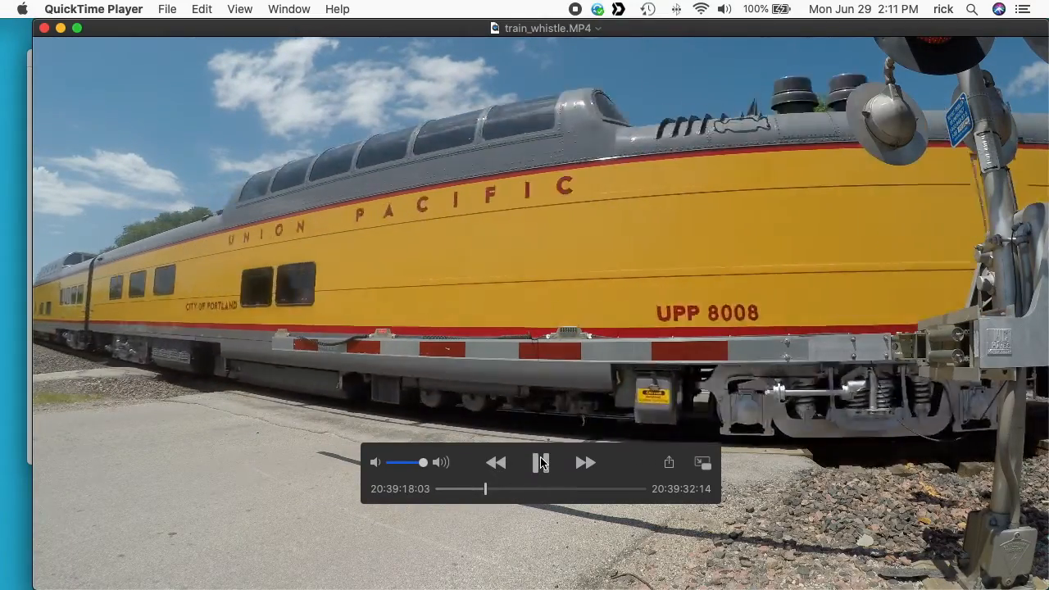
{"action": "left_click", "coordinate": [540, 462]}
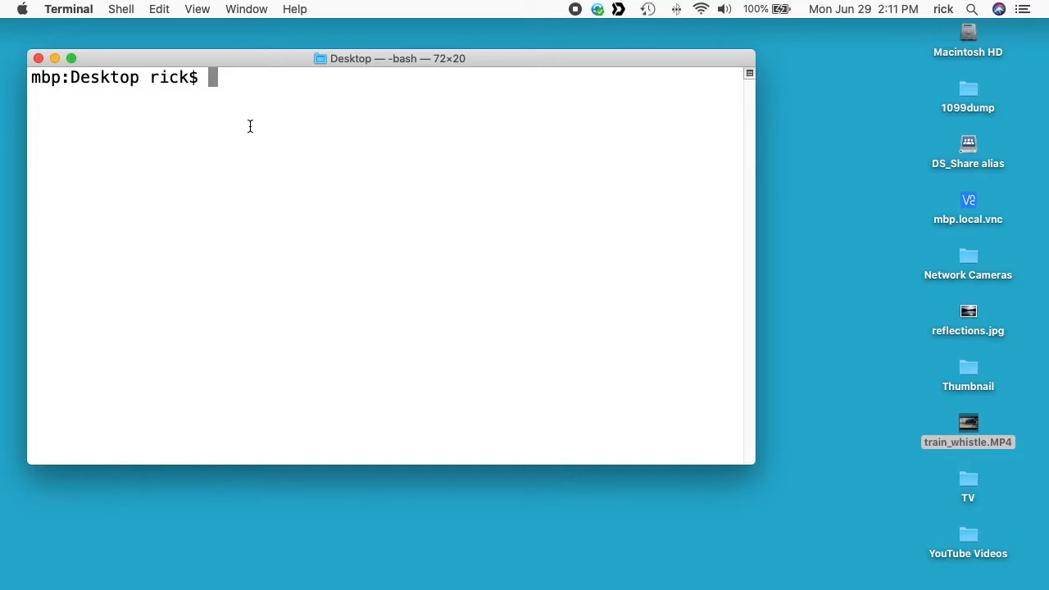
{"action": "type", "text": "ffprobe"}
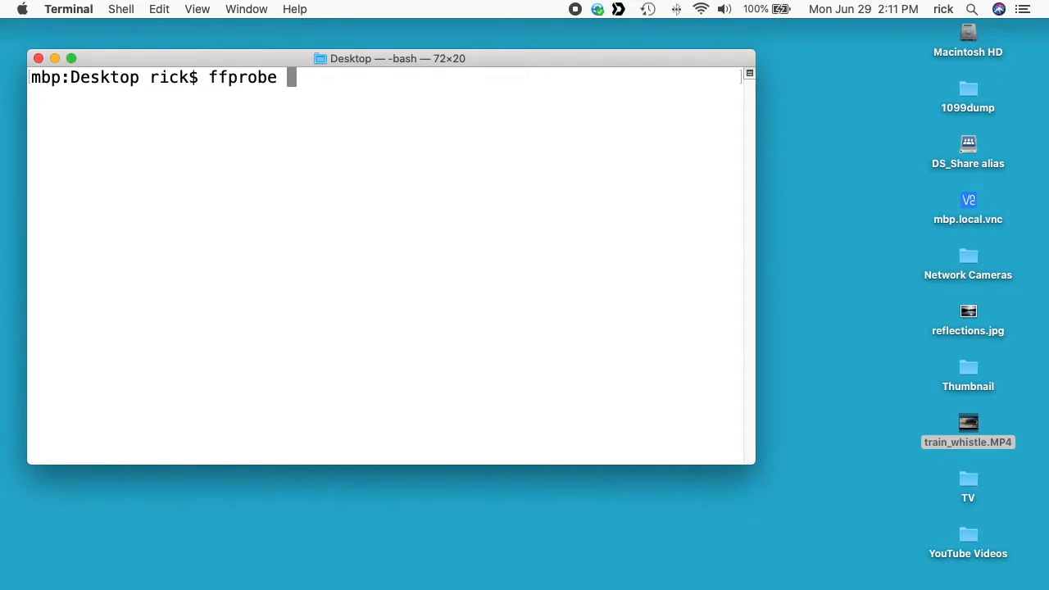
{"action": "type", "text": "train_whistle.MP4"}
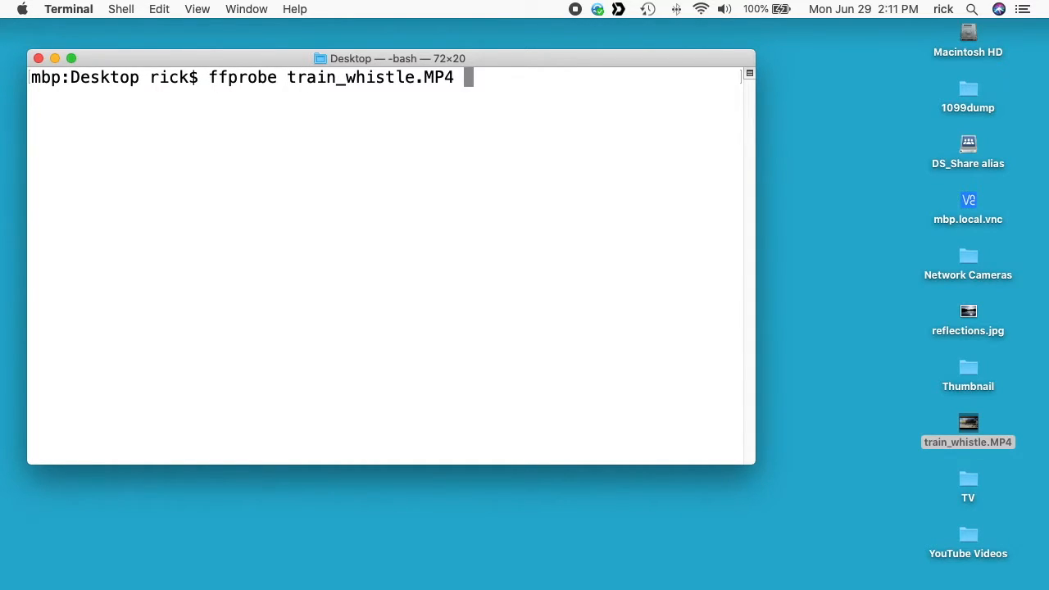
{"action": "key", "text": "Return"}
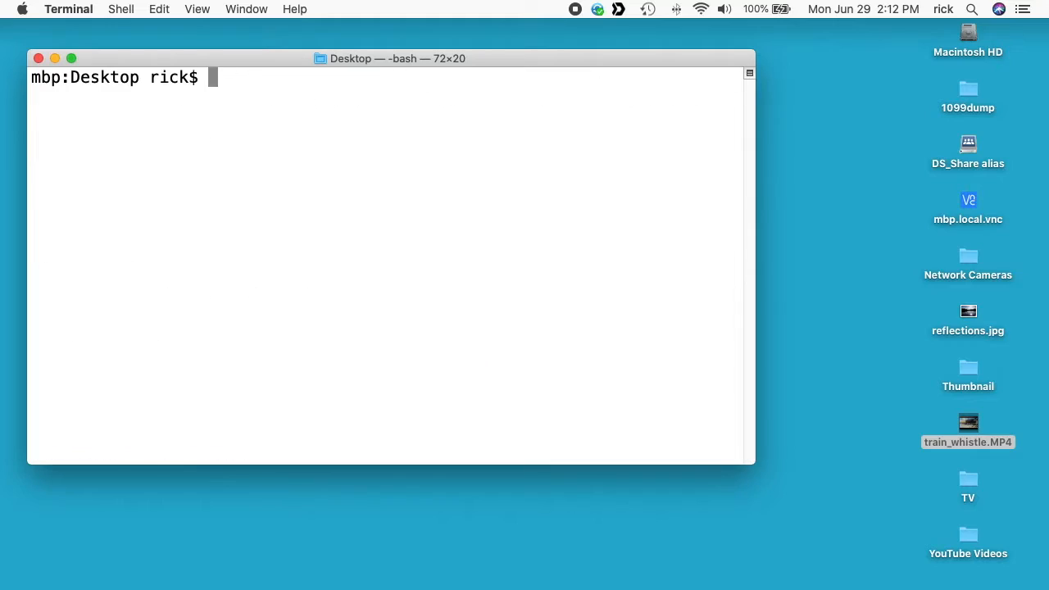
Run ffmpeg -i train_whistle.MP4 -vn -acodec copy train_whistle_audio.m4a to extract the audio.
{"action": "type", "text": "ffmpeg -i"}
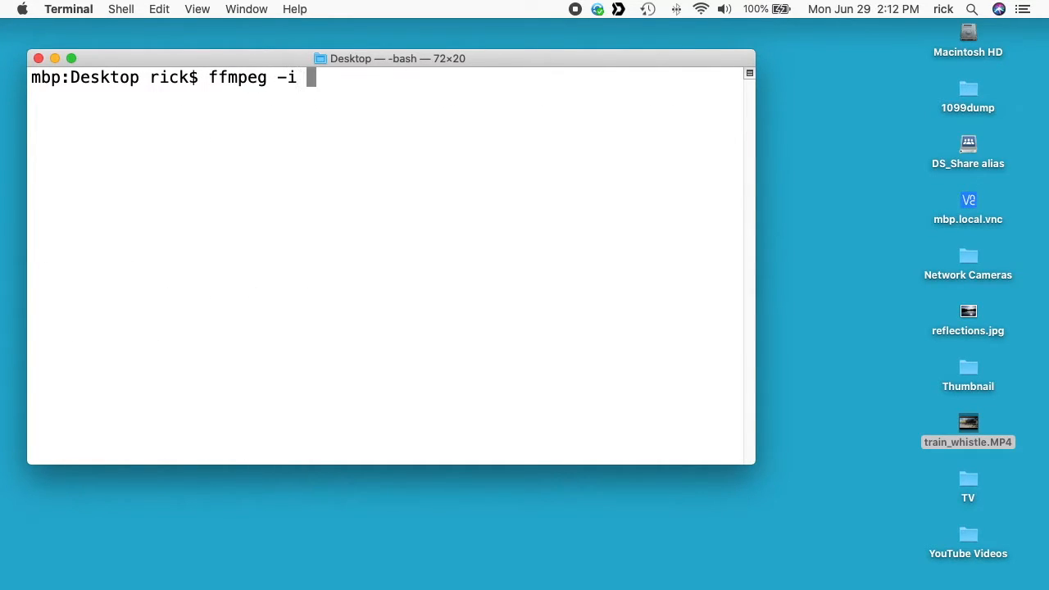
{"action": "type", "text": "train_whistle.MP4"}
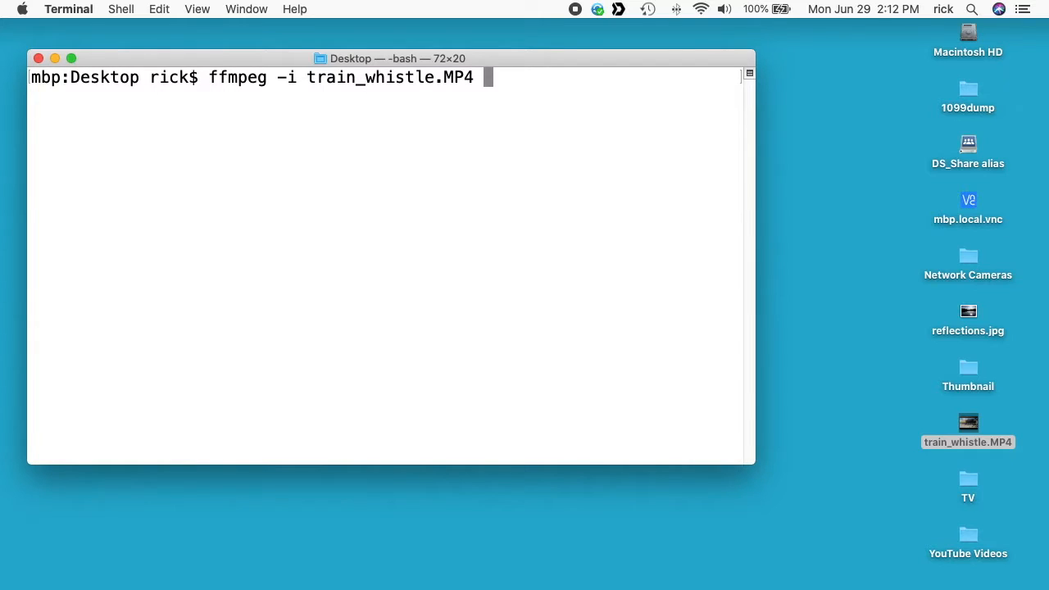
{"action": "type", "text": "-vn"}
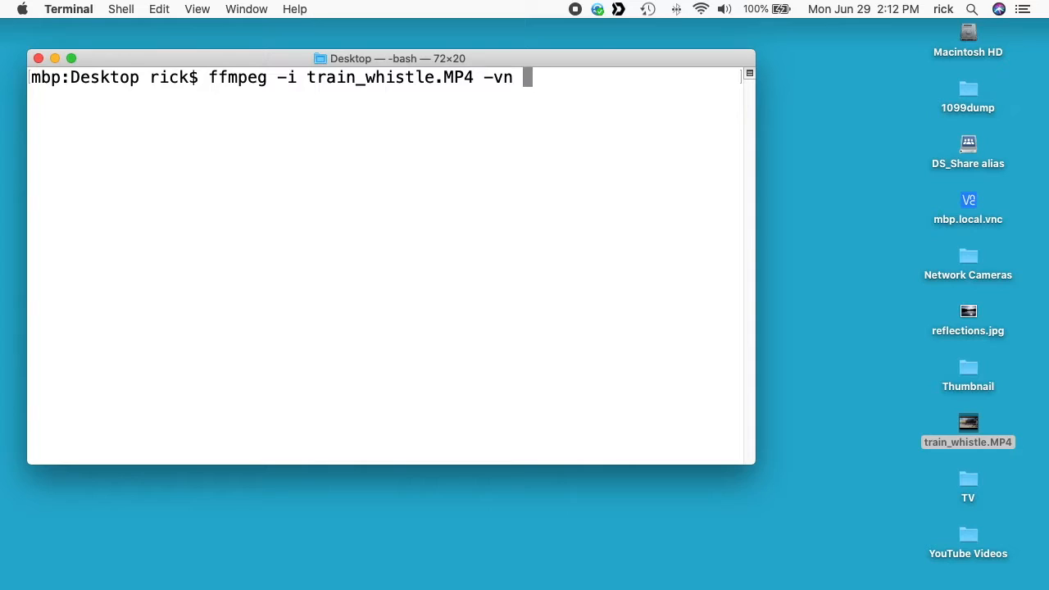
{"action": "type", "text": "-acodec"}
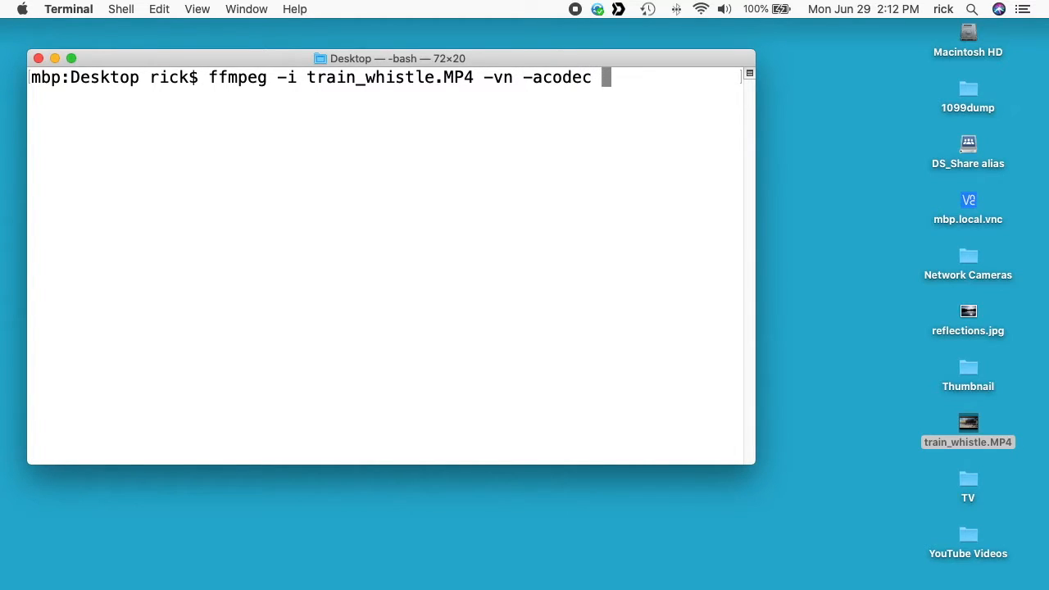
{"action": "type", "text": "copy"}
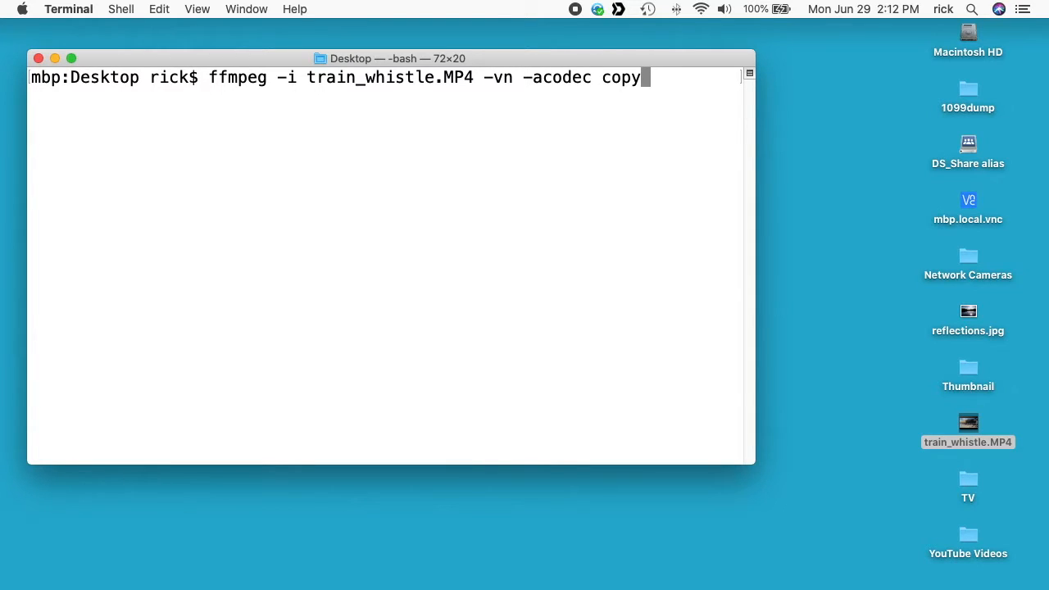
{"action": "type", "text": "train_whistle.MP4 i"}
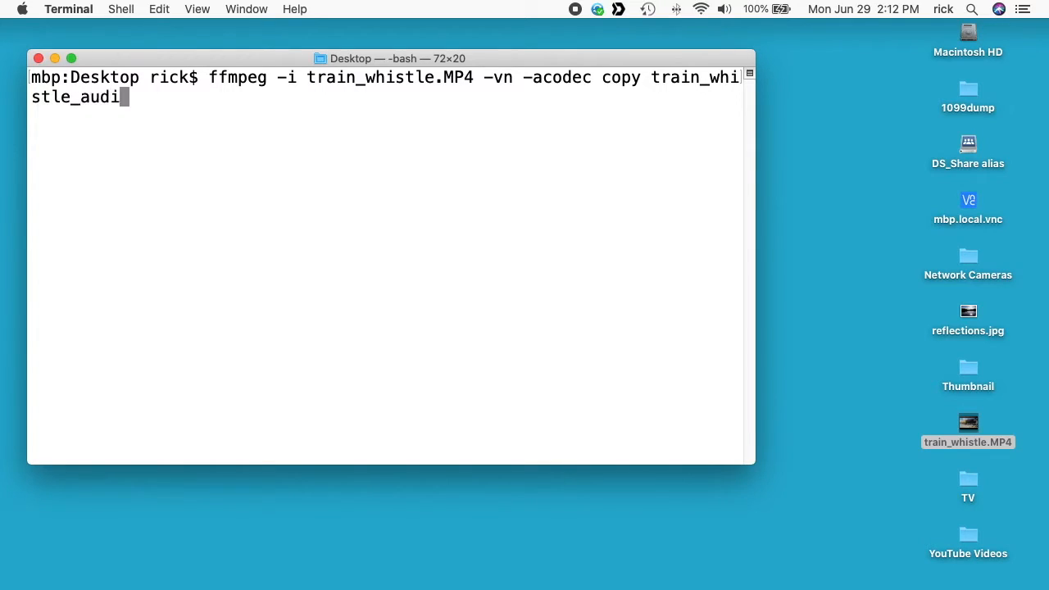
{"action": "type", "text": ".m4a"}
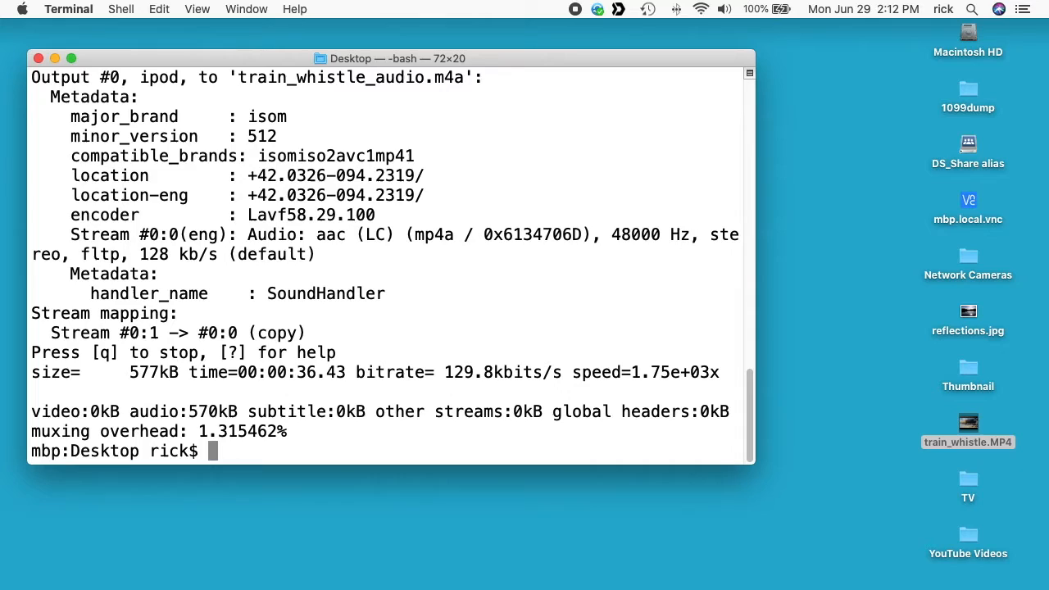
Clear the screen and ffprobe train_whistle_audio.m4a to confirm 36-second stereo AAC.
{"action": "type", "text": "cle"}
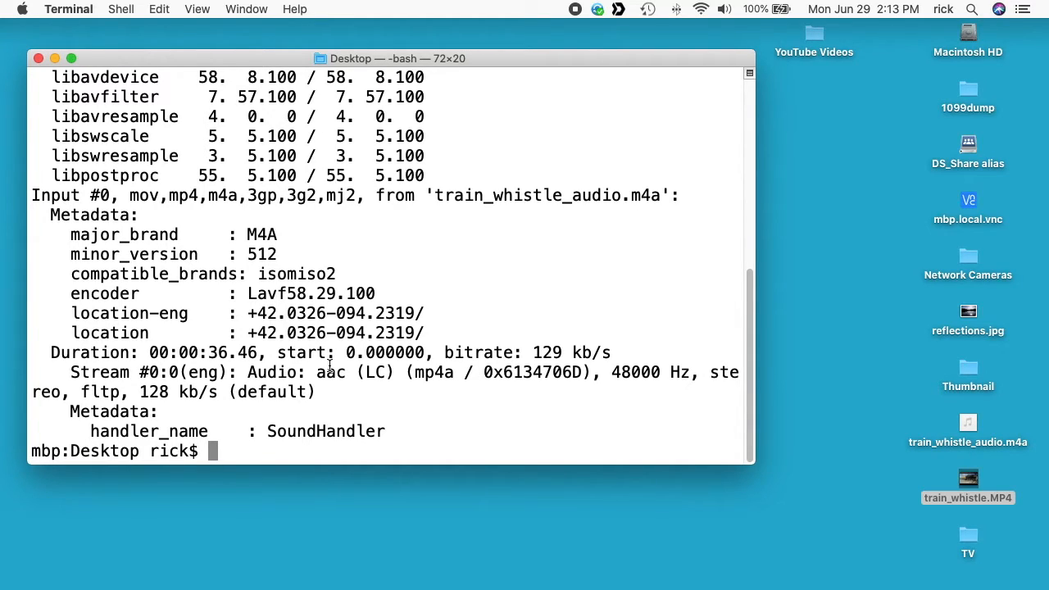
Open train_whistle_audio.m4a from the desktop with QuickTime Player.
{"action": "right_click", "coordinate": [968, 432]}
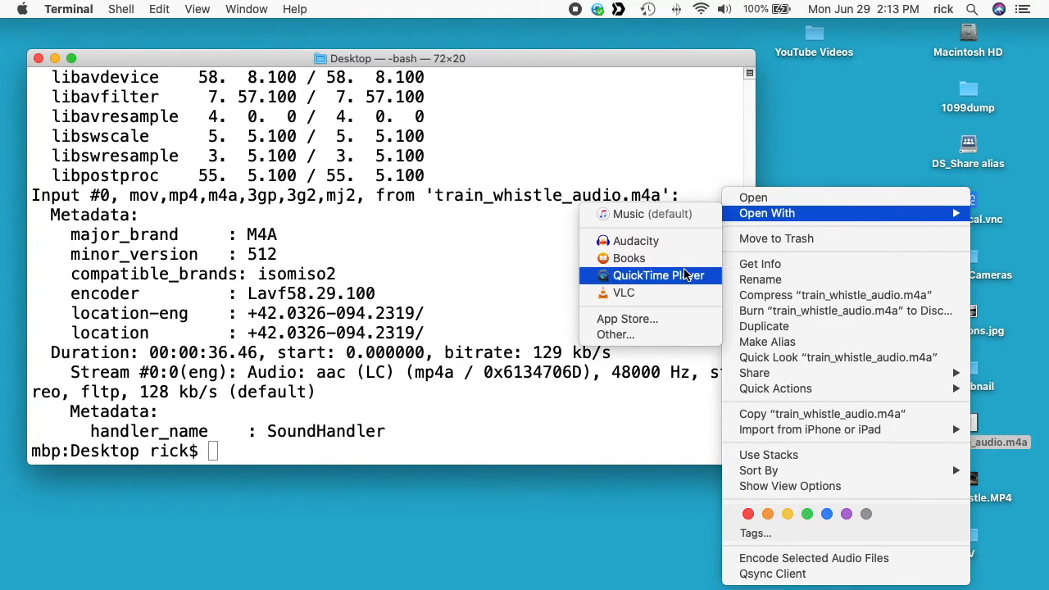
{"action": "left_click", "coordinate": [657, 274]}
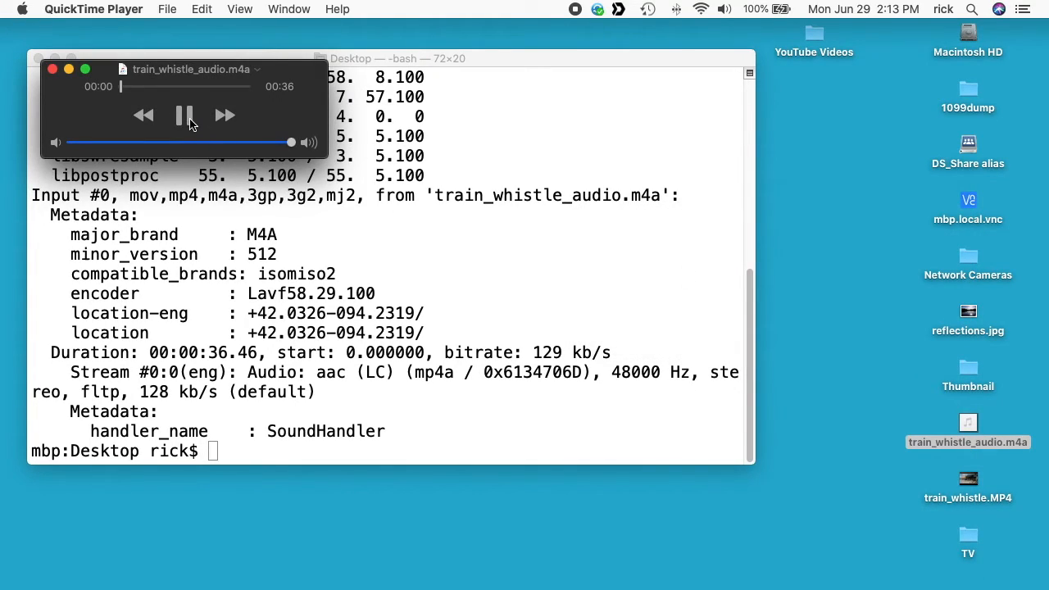